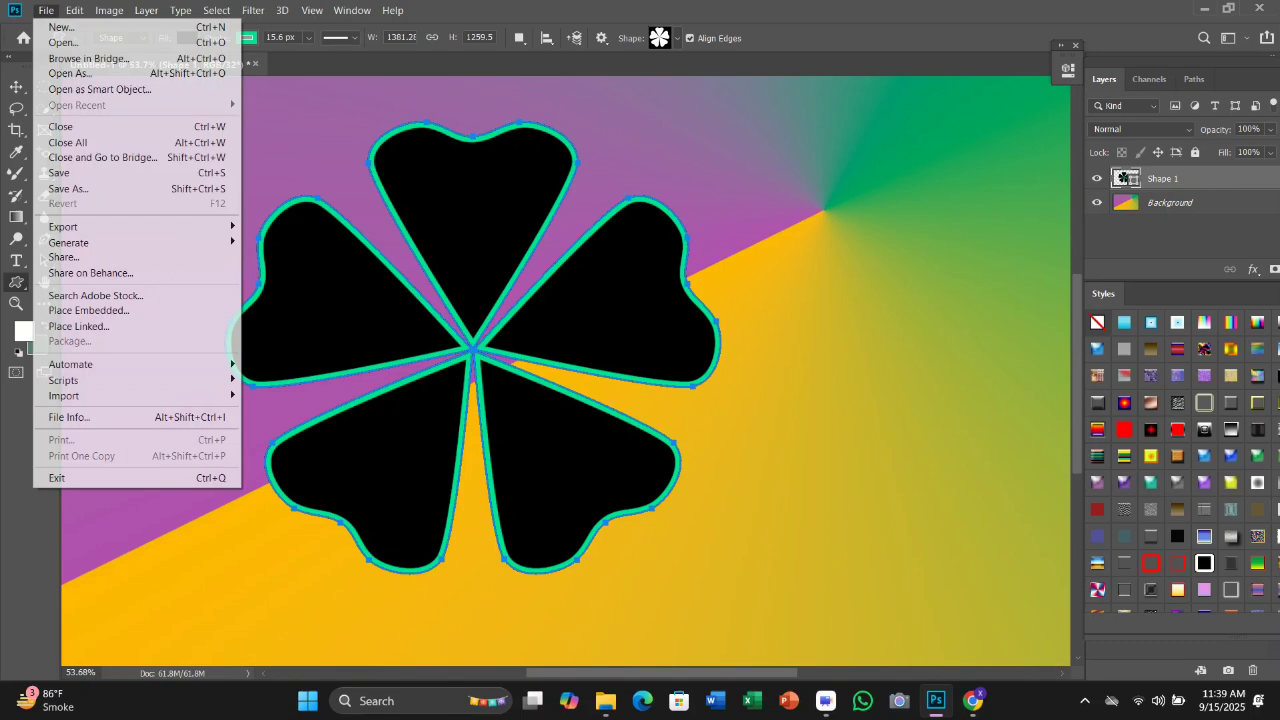
Step: Place the house photo as an embedded image above the clover flower shape
left_click(78, 326)
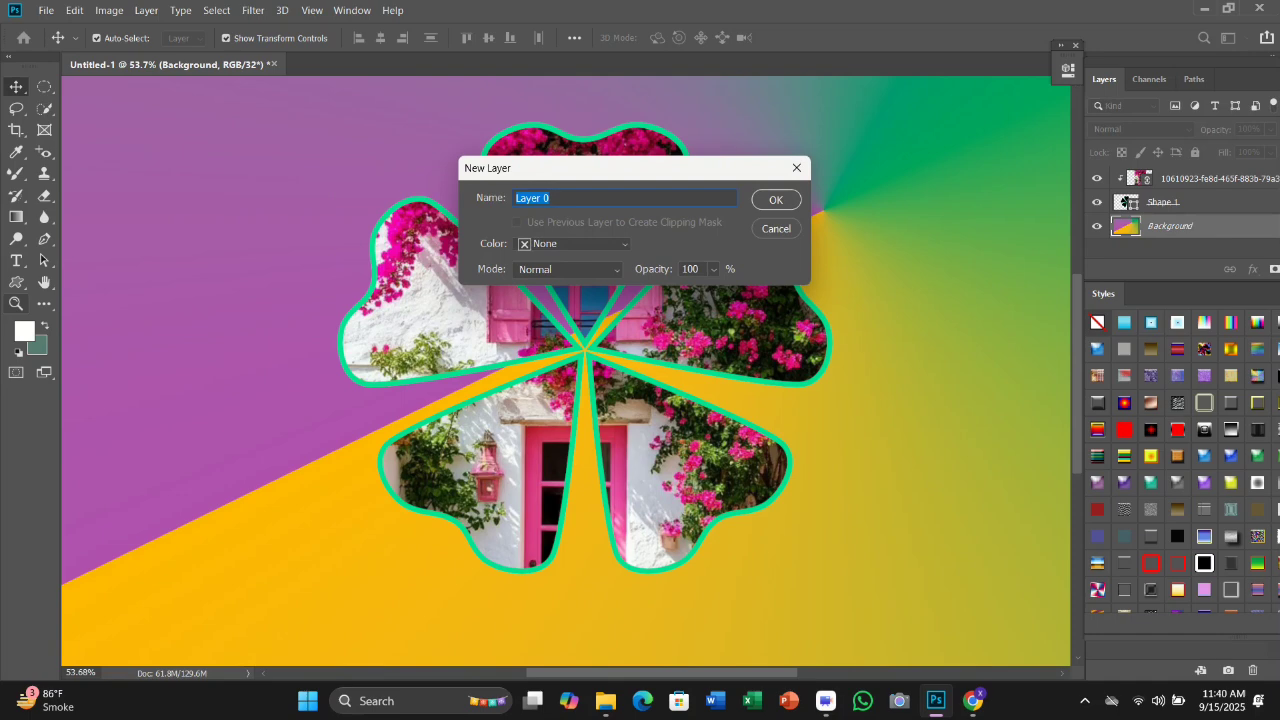
Step: Dismiss the New Layer prompt, leaving the house photo clipped inside the teal clover
left_click(776, 200)
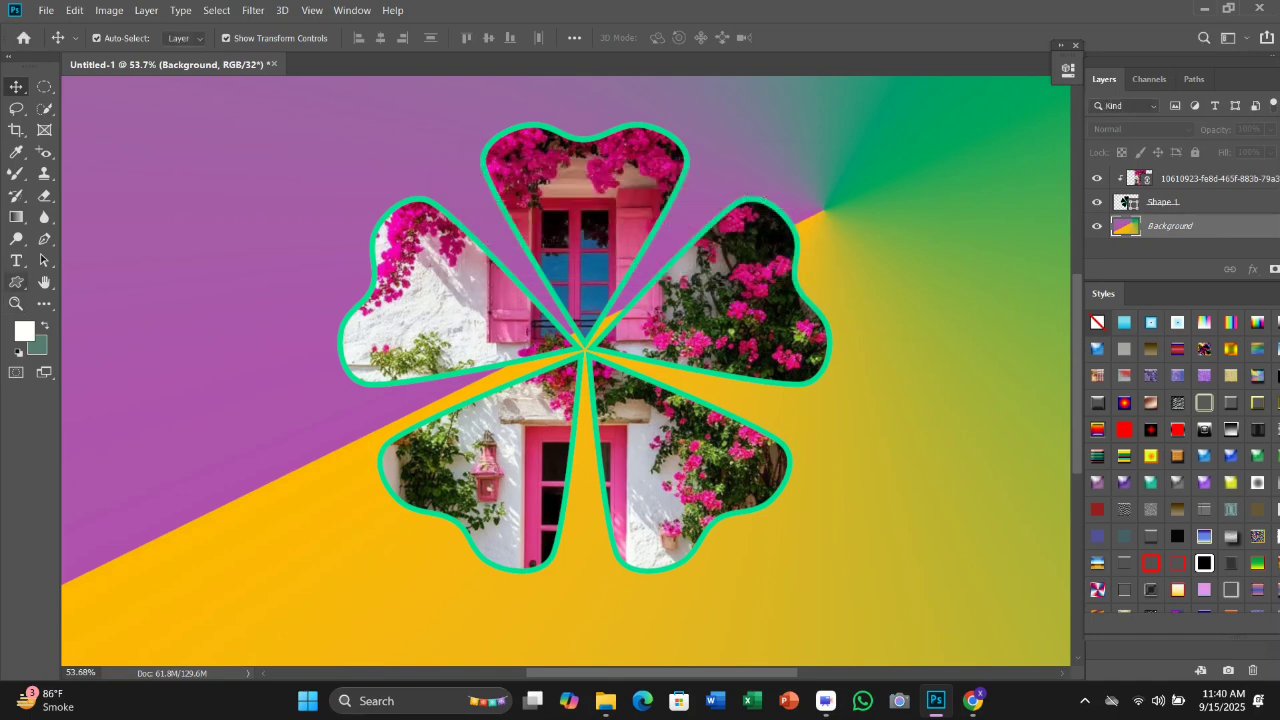